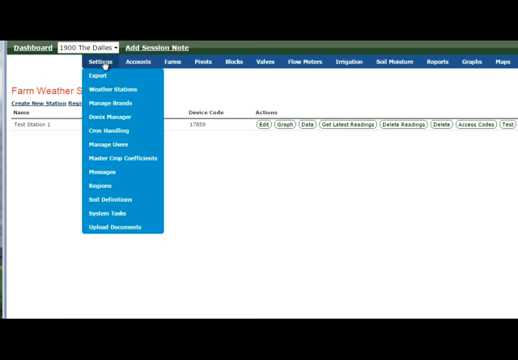
pyautogui.moveTo(120, 90)
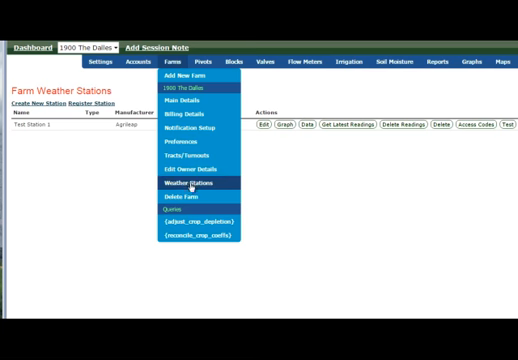
# Step: Bring up the Edit Farm Weather Station form for Test Station 1 with name, type, coordinates and map pin
pyautogui.click(196, 184)
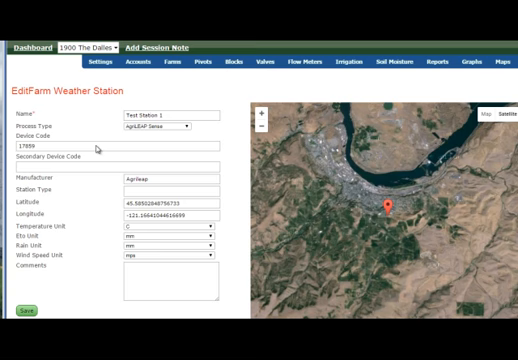
pyautogui.moveTo(96, 148)
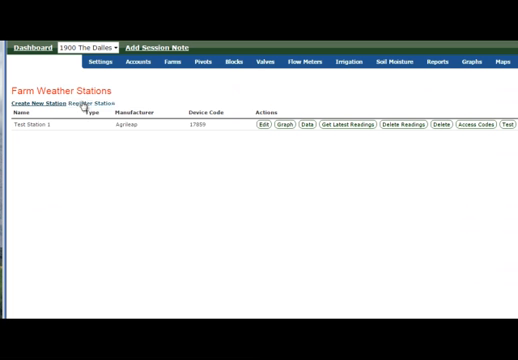
pyautogui.moveTo(348, 194)
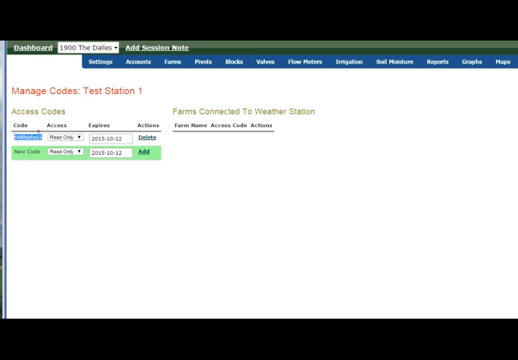
pyautogui.moveTo(30, 56)
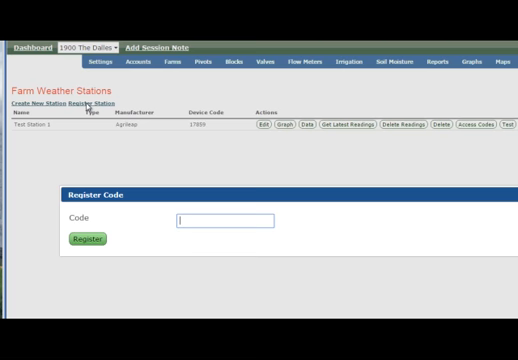
pyautogui.moveTo(196, 236)
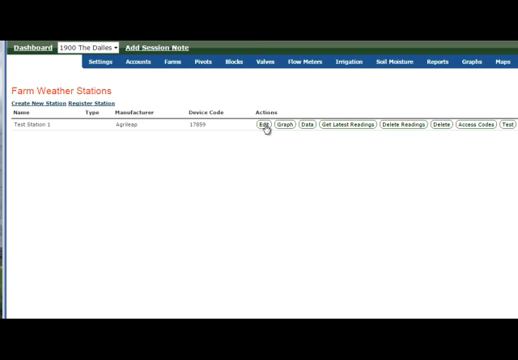
pyautogui.moveTo(288, 128)
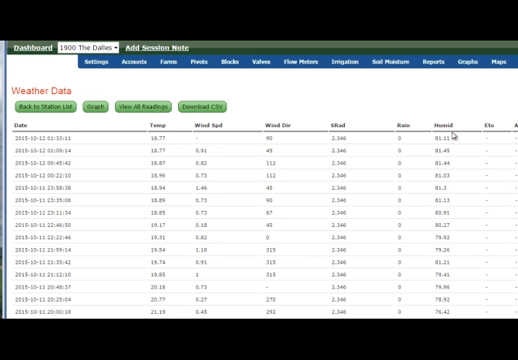
pyautogui.moveTo(496, 132)
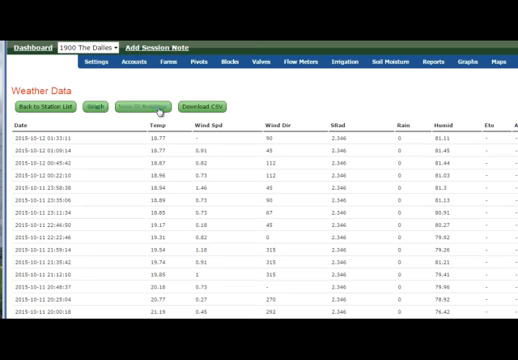
# Step: Scroll through the Weather Data table of timestamped temperature, wind and rain readings
pyautogui.scroll(-3)
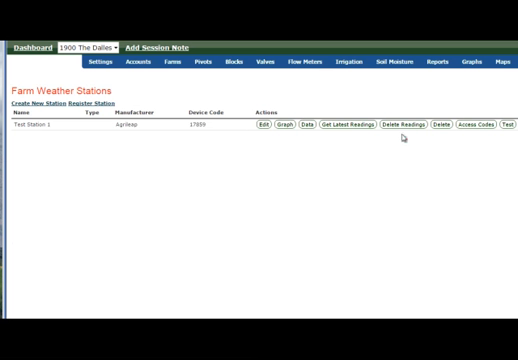
pyautogui.moveTo(444, 172)
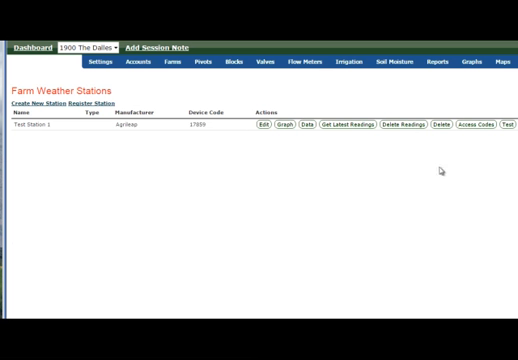